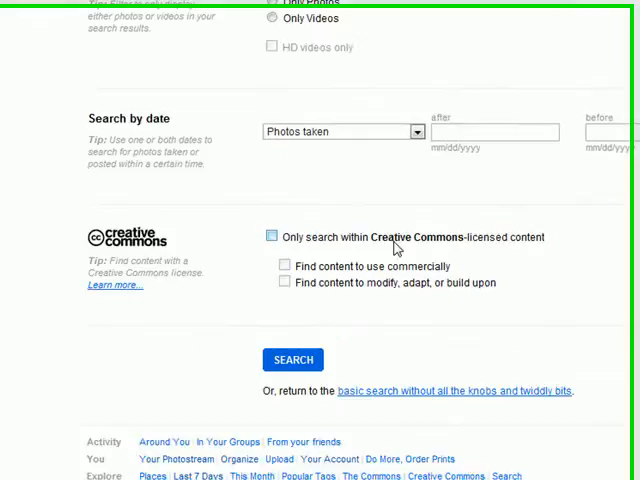
# Restrict the tiger search to Creative Commons content usable commercially and modifiable, then run it
pyautogui.click(272, 236)
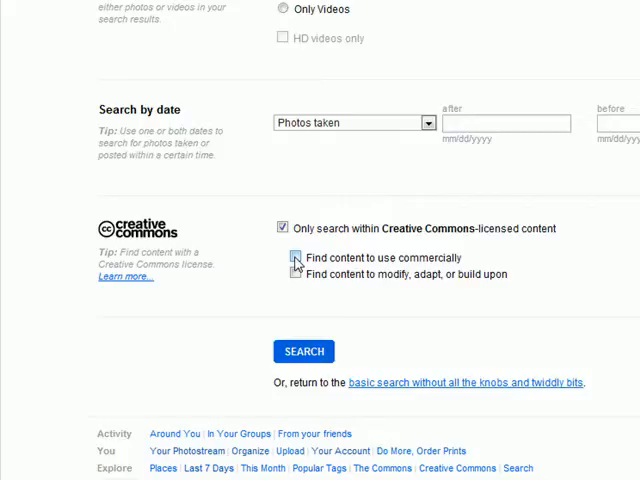
pyautogui.click(294, 256)
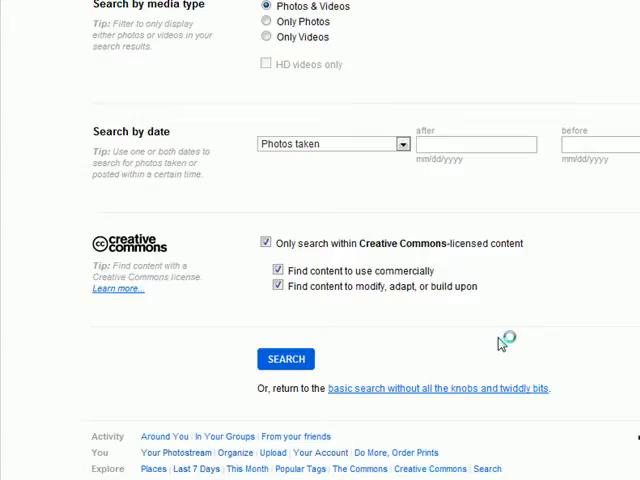
pyautogui.click(284, 358)
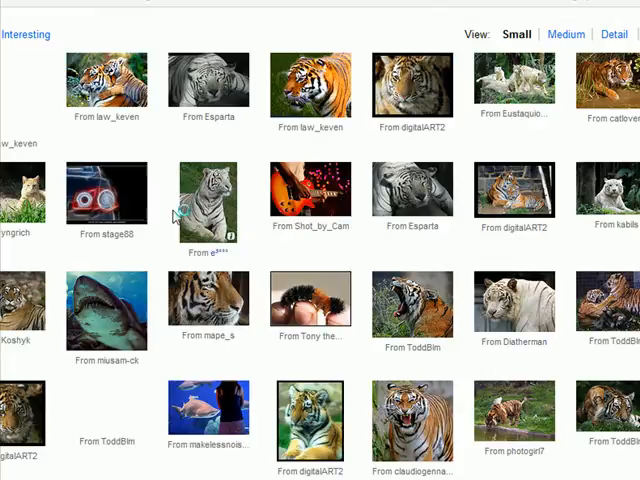